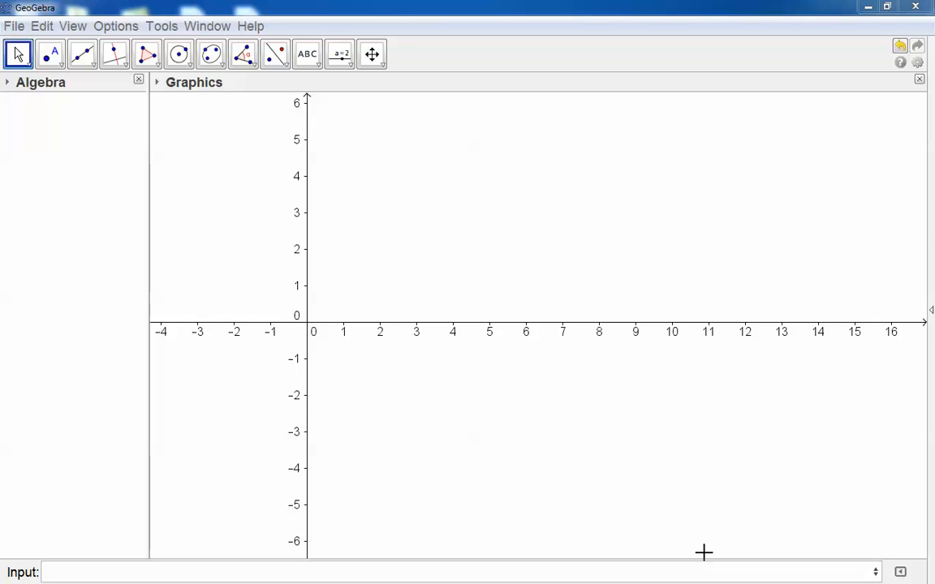
mouse_move(829, 345)
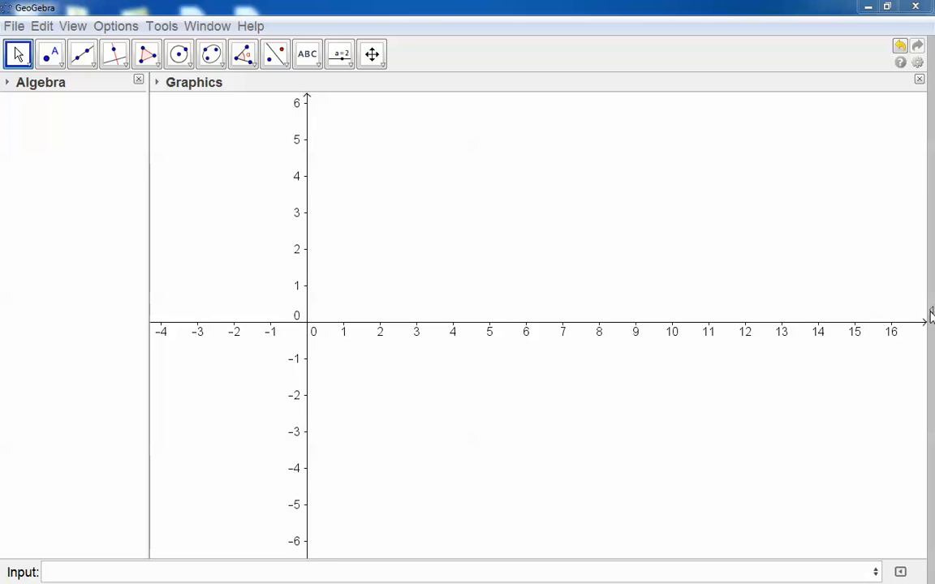
- Expand the Perspectives panel from the right edge of the Graphics view
click(929, 313)
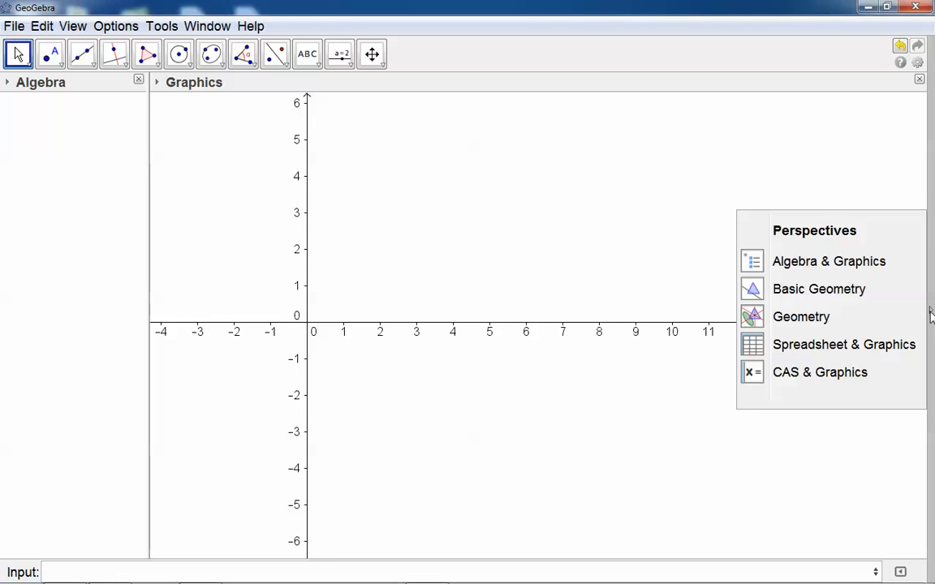
mouse_move(801, 349)
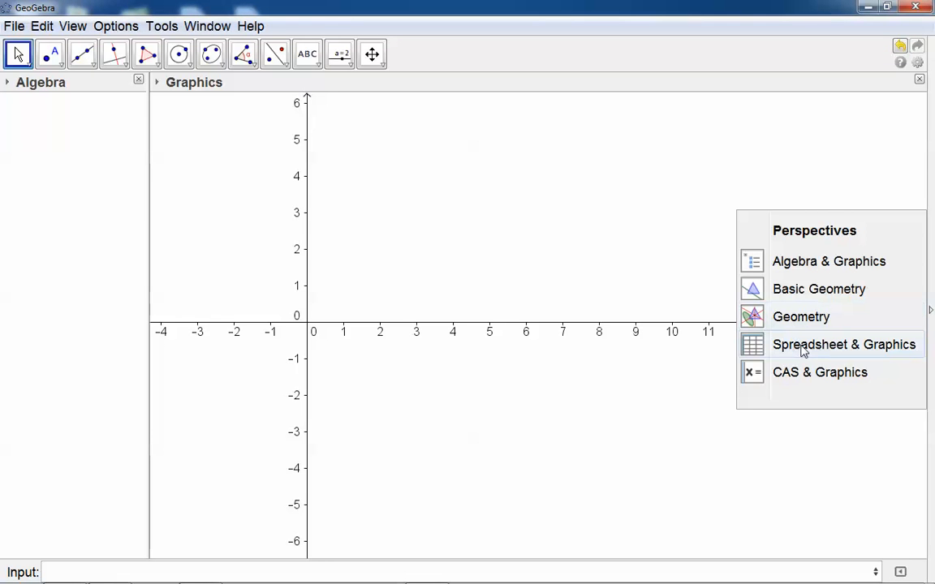
- Switch to the Spreadsheet & Graphics layout and select scores A1 to A15
click(844, 344)
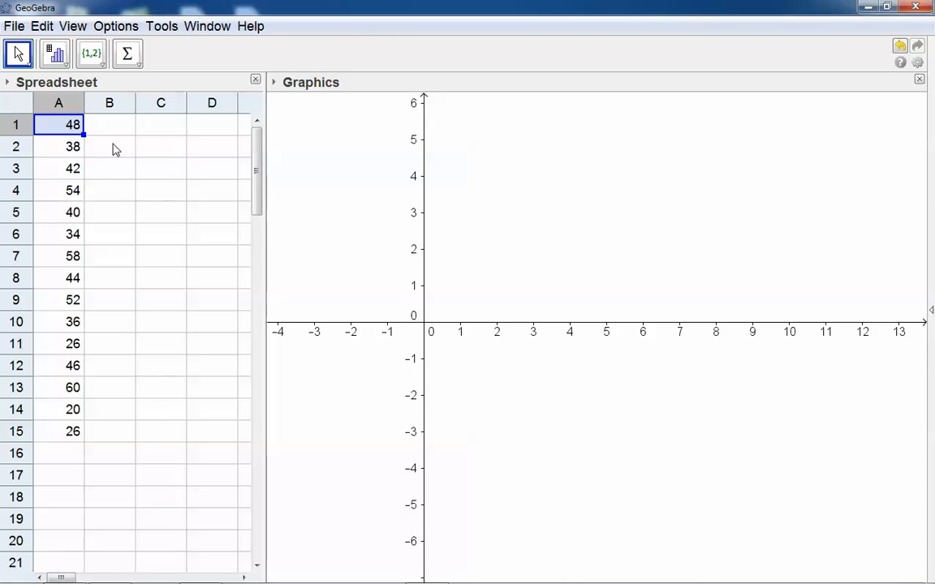
mouse_move(43, 433)
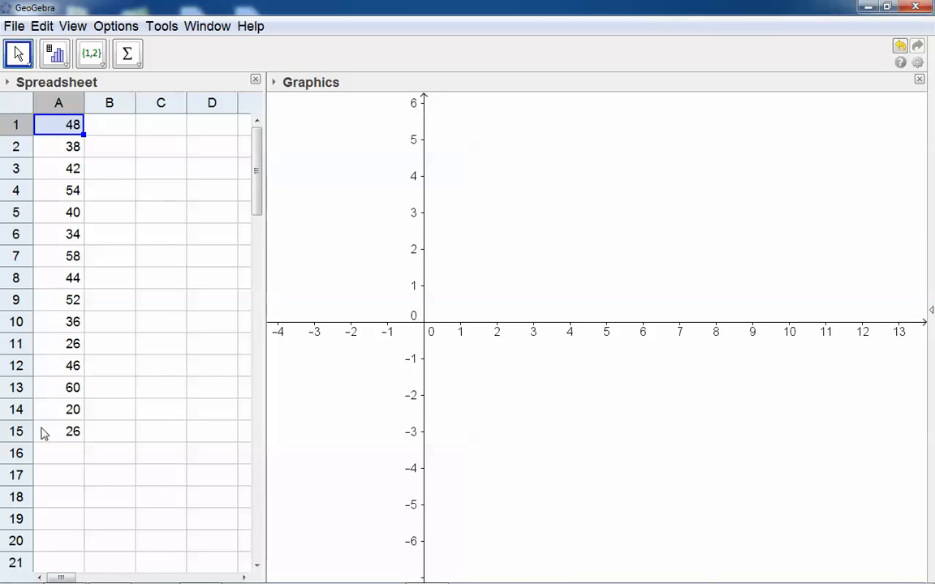
click(58, 146)
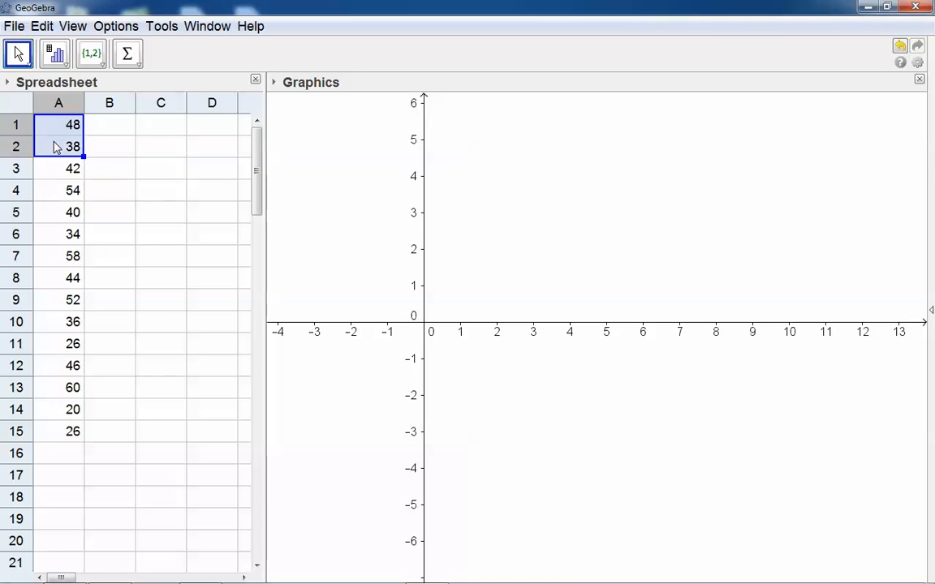
drag(57, 146, 58, 321)
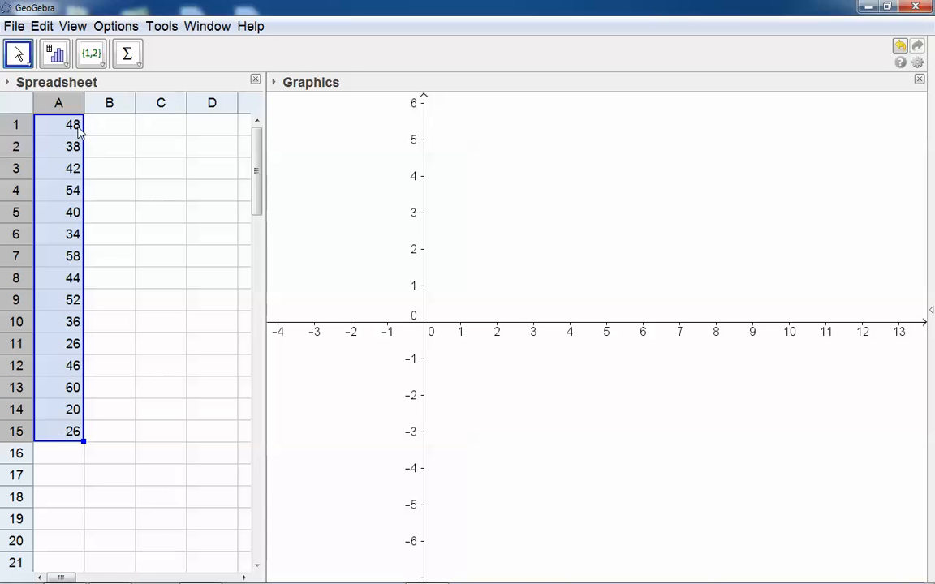
mouse_move(55, 54)
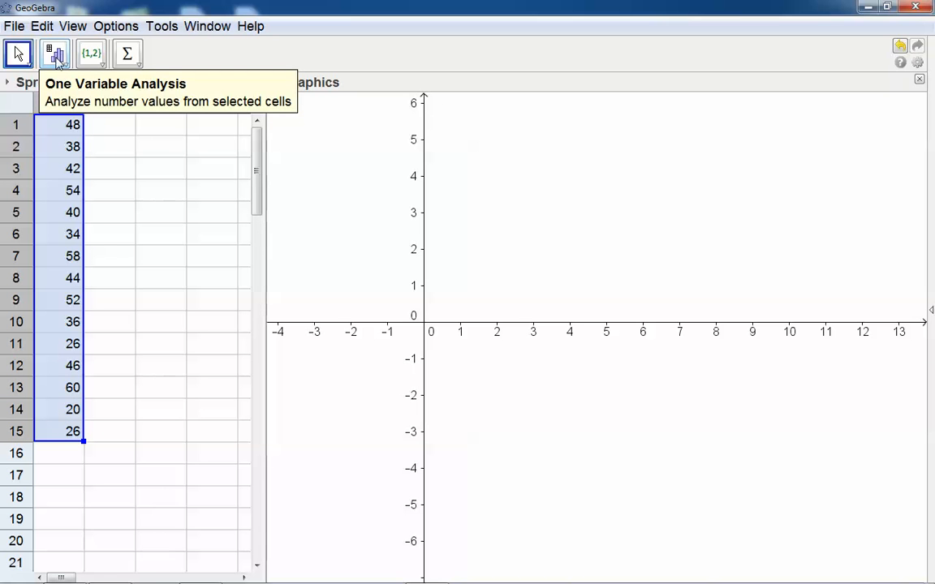
- Run One Variable Analysis on A1:A15 to produce a width-10 histogram
click(55, 53)
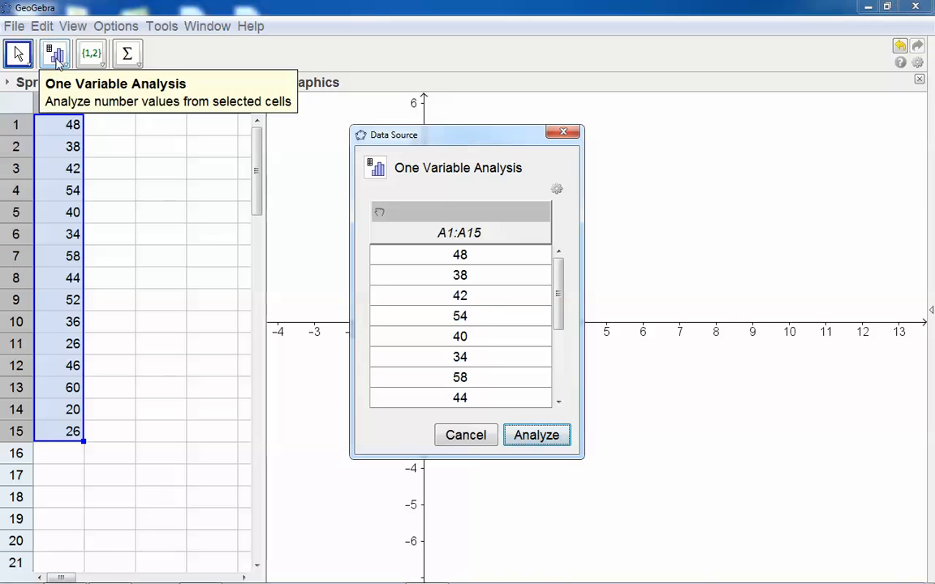
click(536, 435)
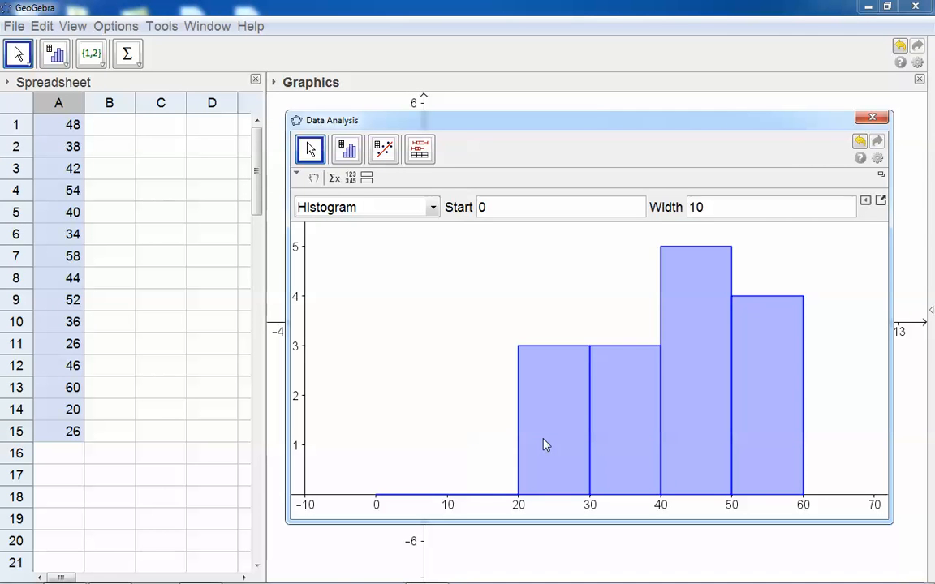
mouse_move(504, 298)
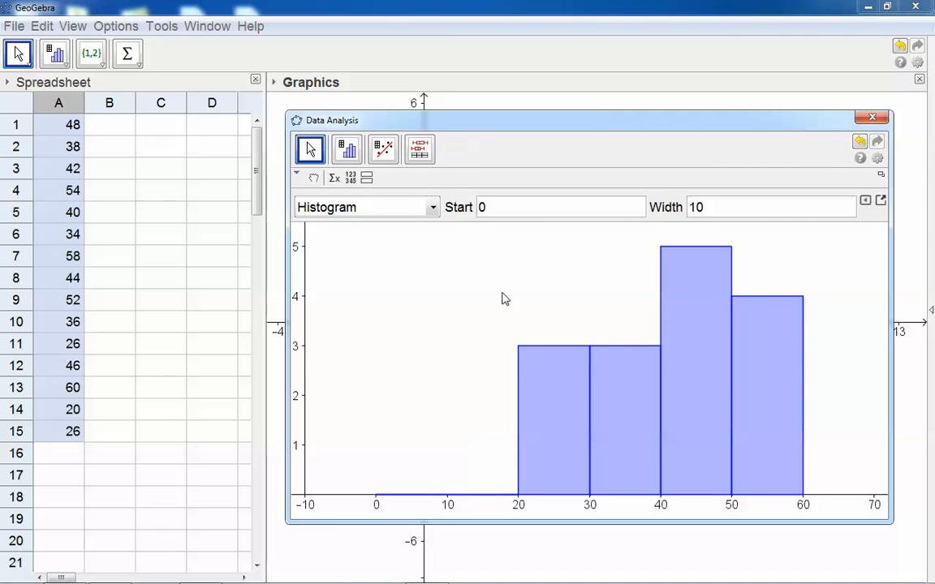
mouse_move(334, 177)
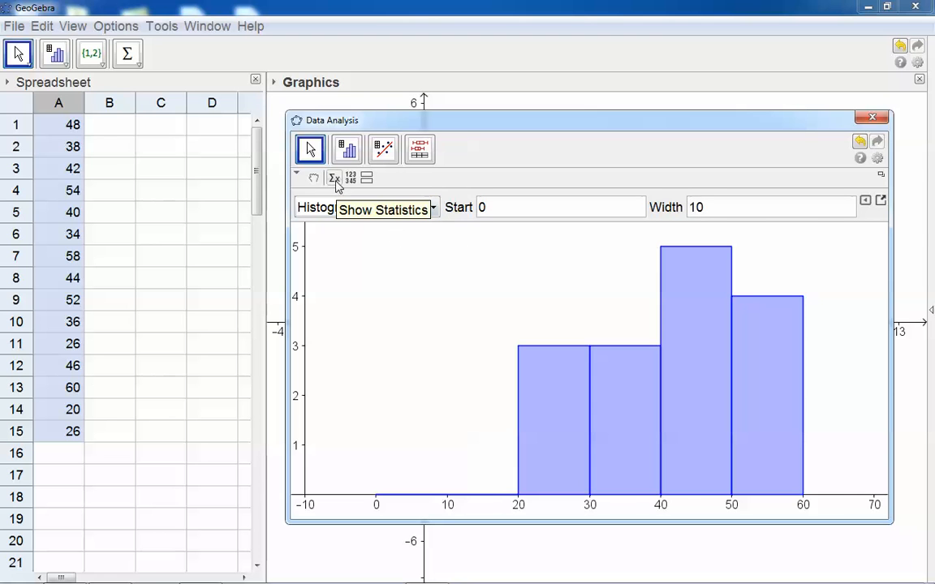
- Turn on Show Statistics to list n 15, mean 41.6, median 42
click(333, 178)
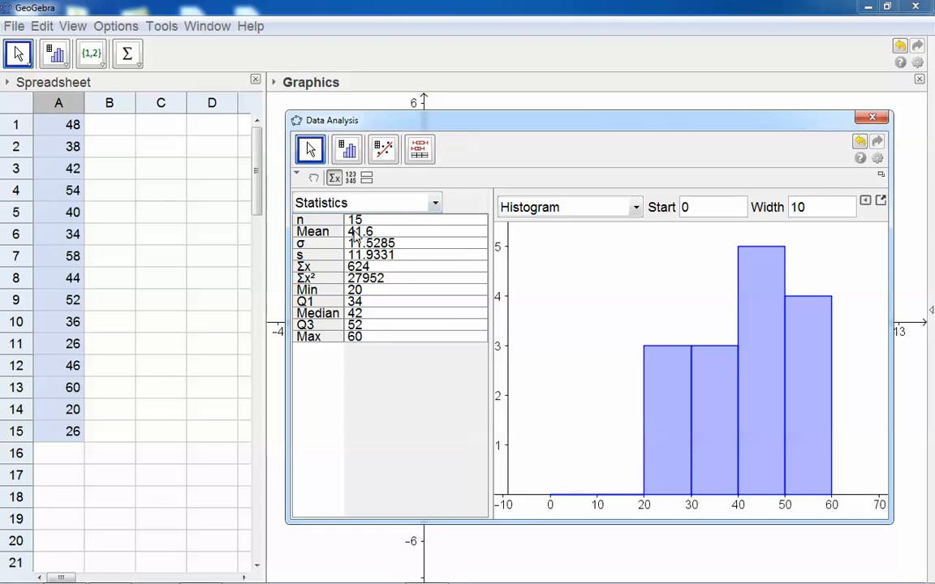
mouse_move(384, 284)
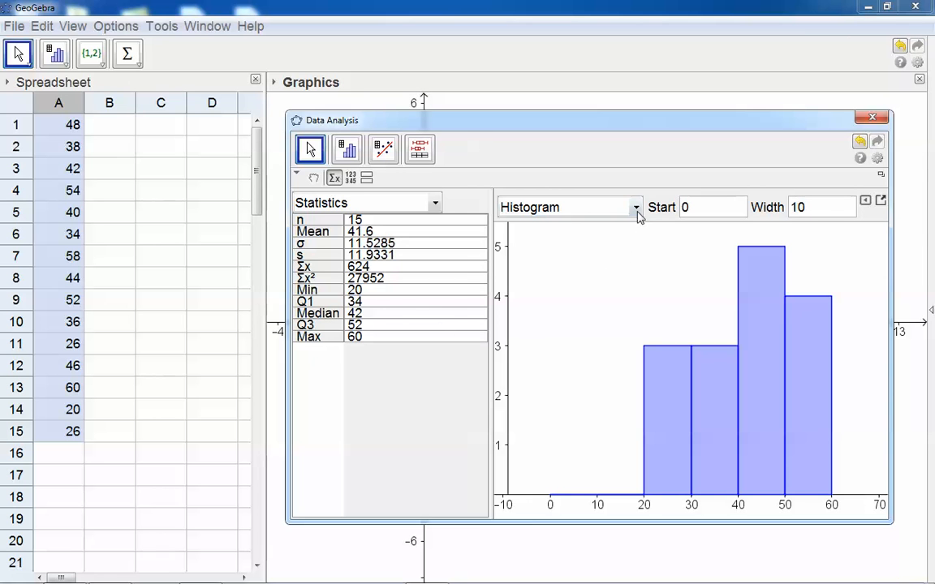
click(635, 207)
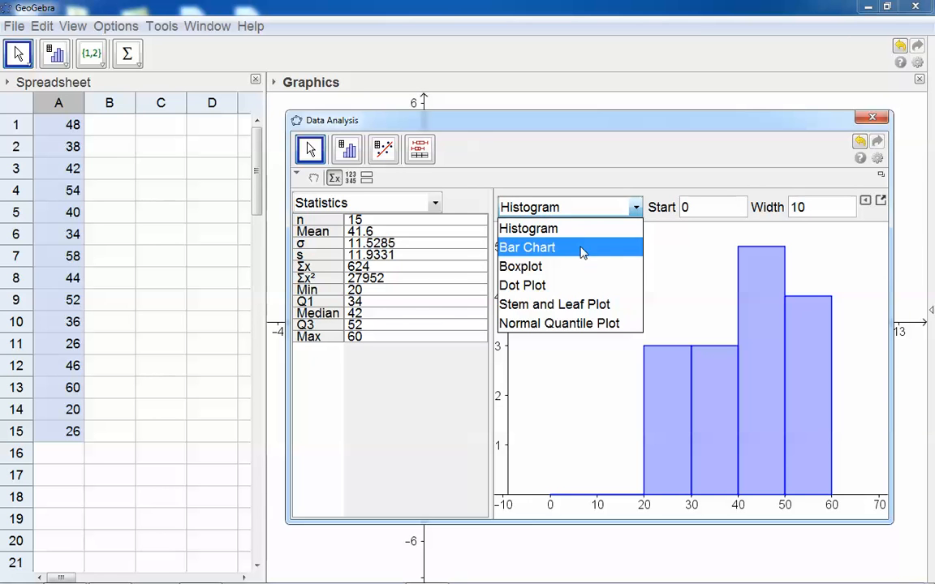
click(554, 304)
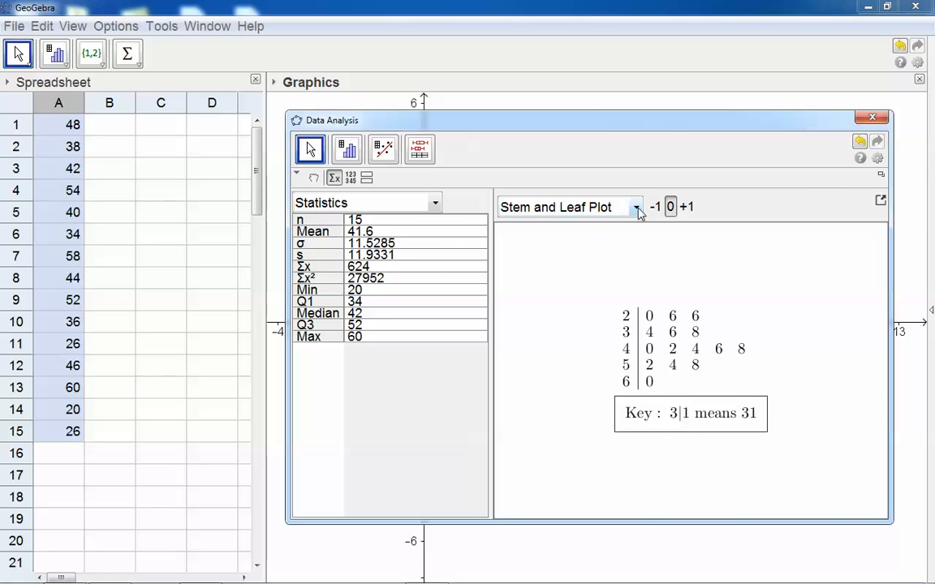
click(636, 207)
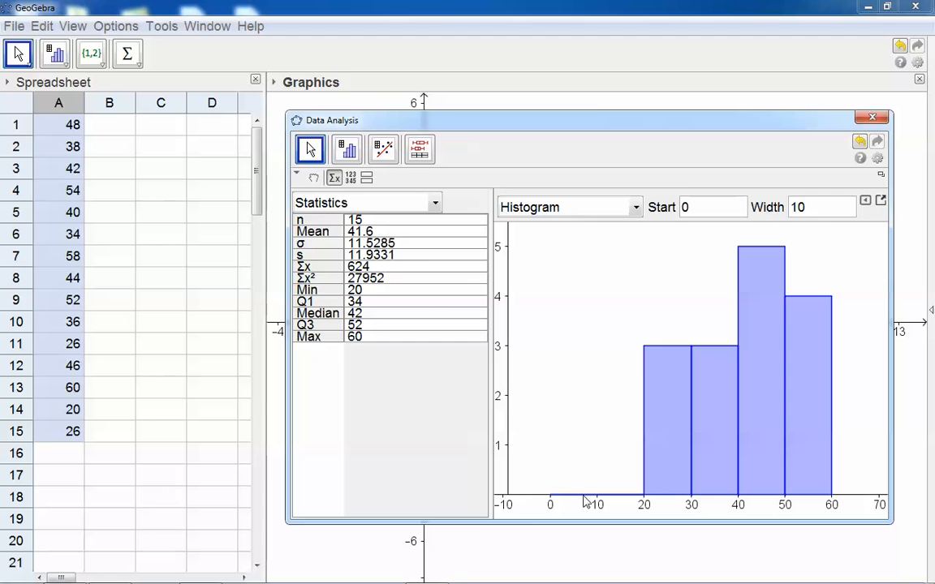
mouse_move(583, 504)
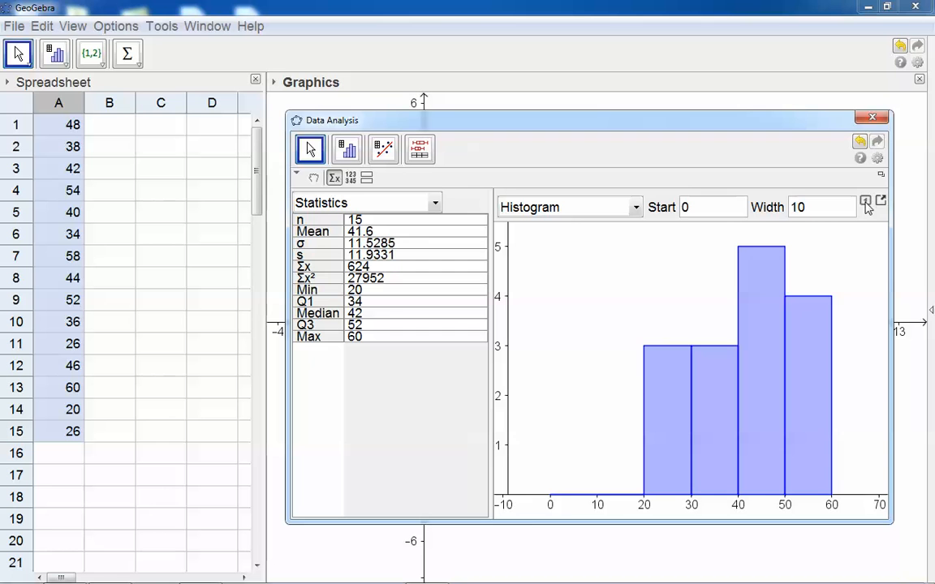
- Enable manual histogram classes in the options and set the class width to 5
click(865, 201)
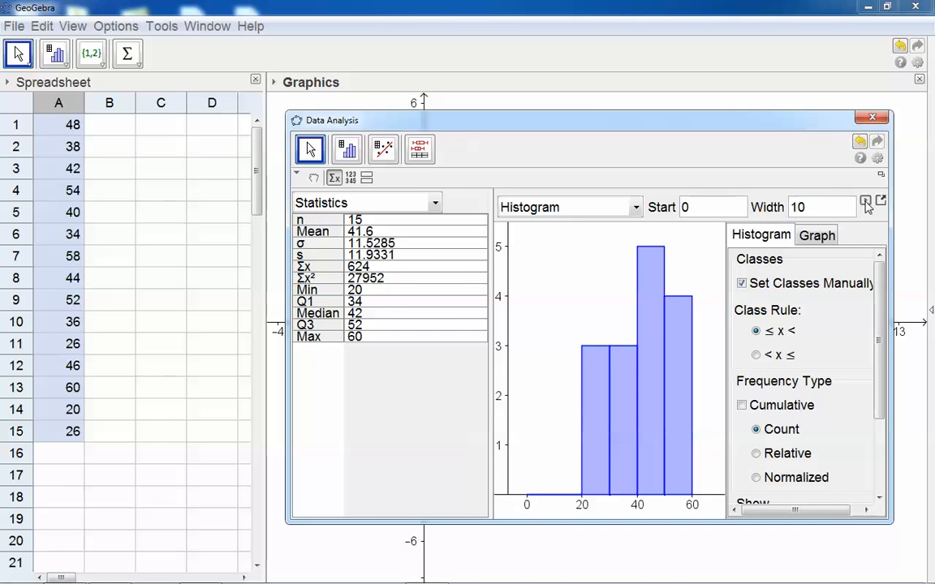
click(740, 282)
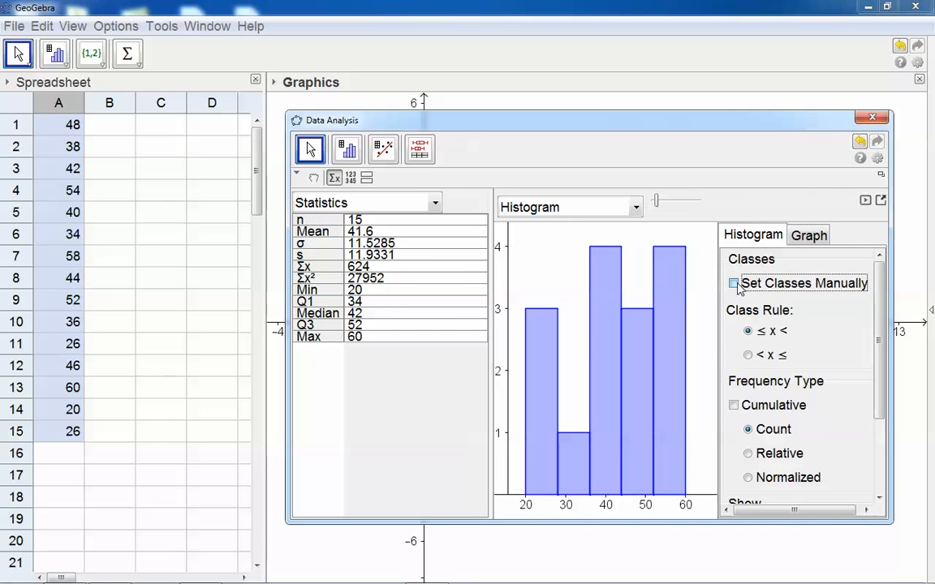
click(733, 283)
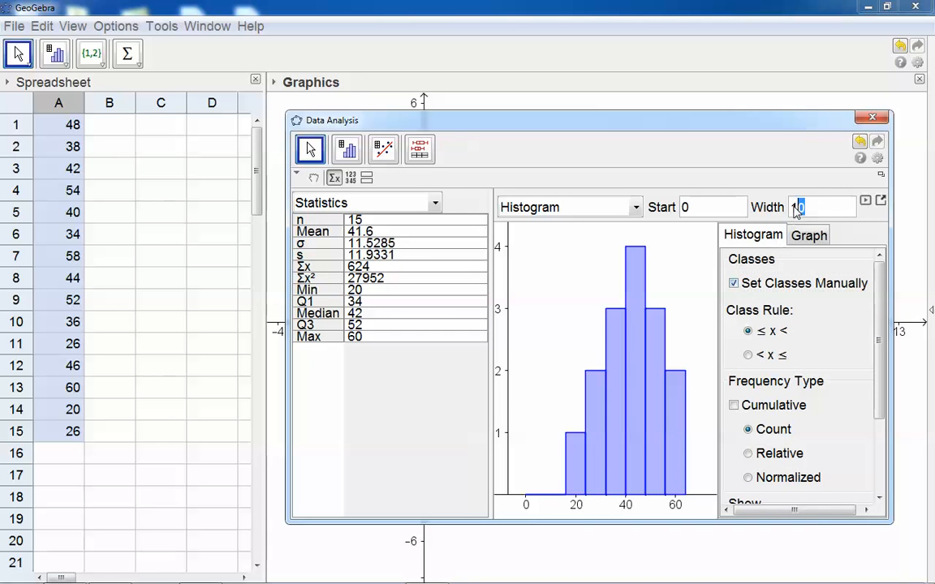
text(5)
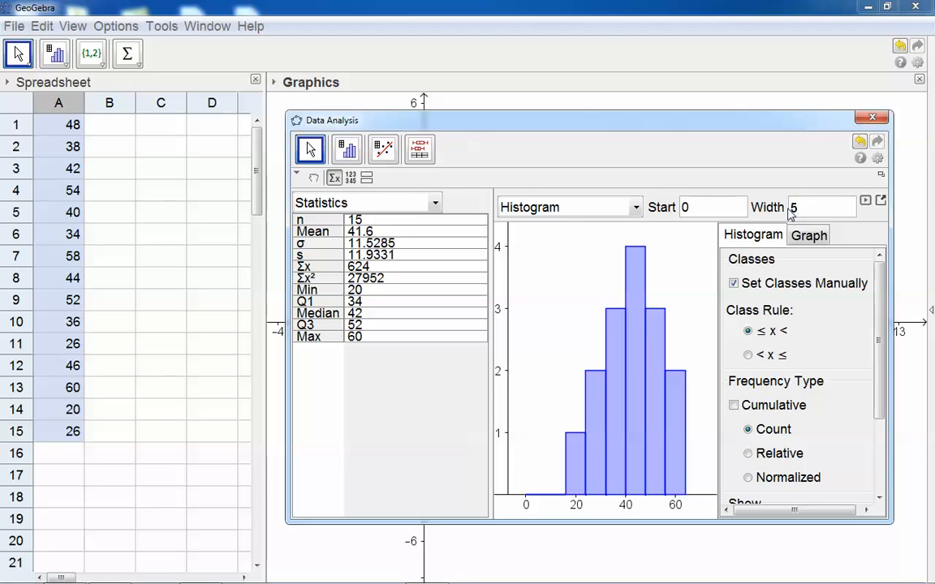